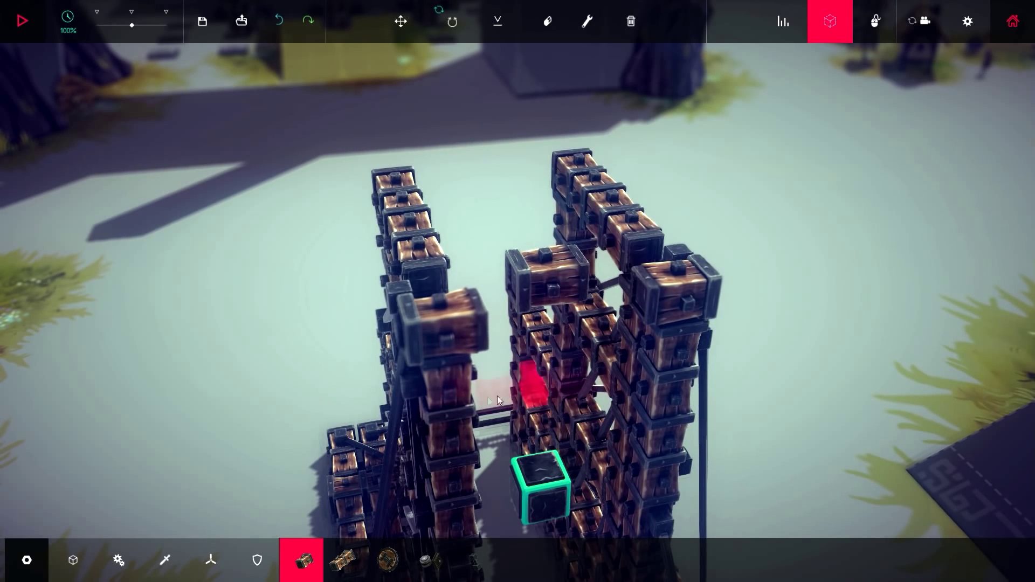
Step: Add another wooden block to the trebuchet's tower frame
click(118, 559)
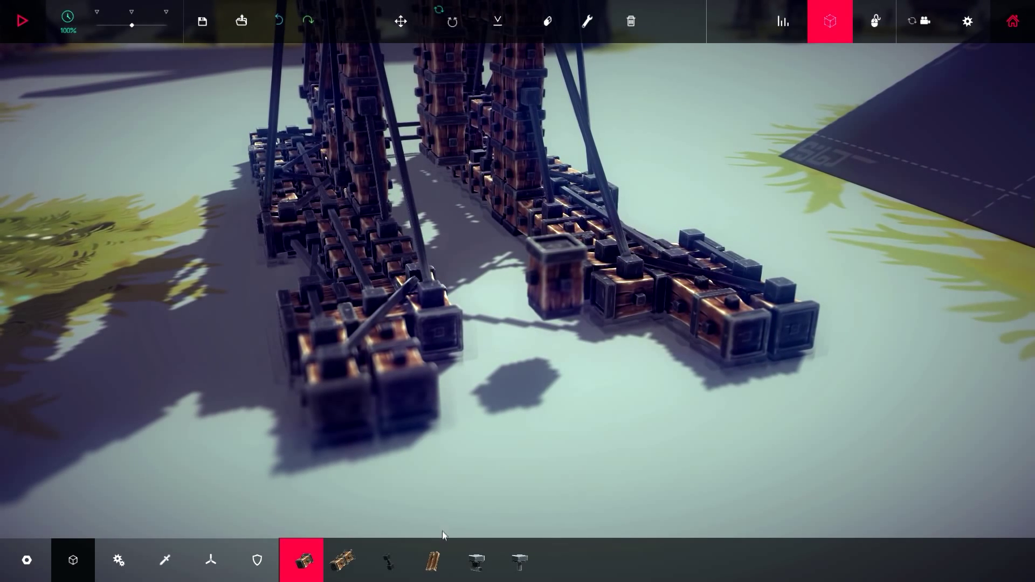
Step: Browse the Weapons and Mechanical block categories, then start the trebuchet simulation
click(165, 560)
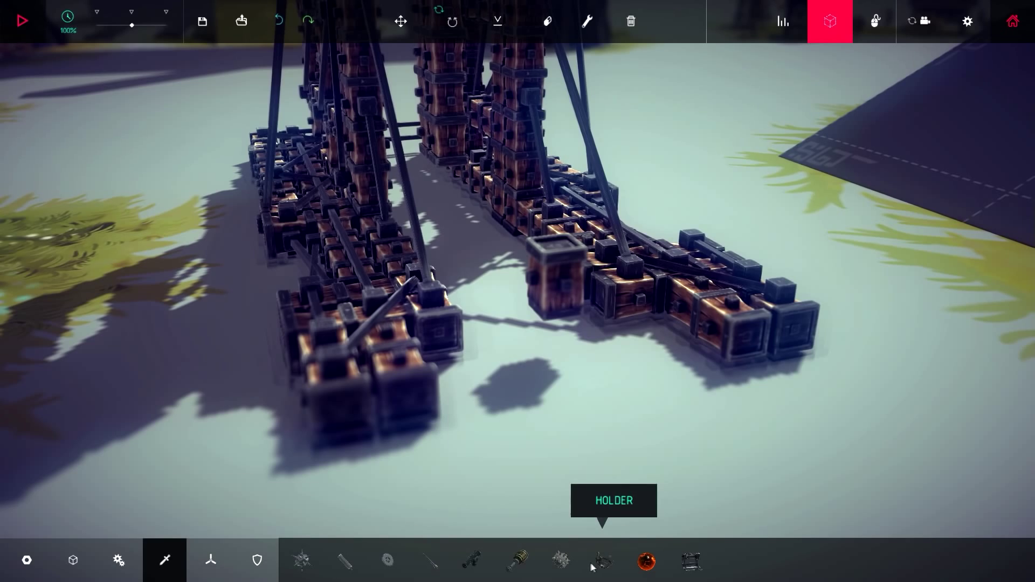
click(603, 559)
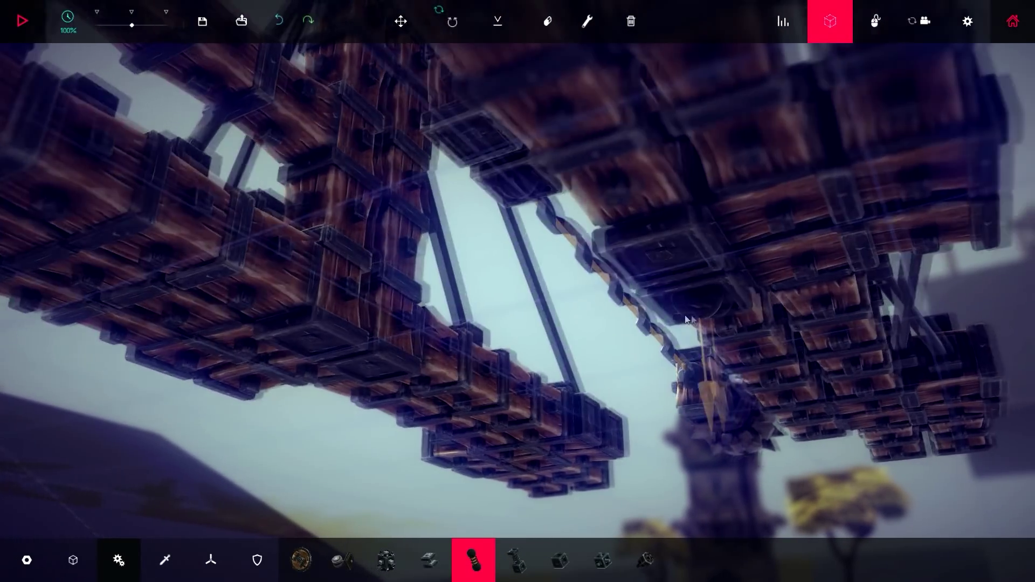
click(21, 20)
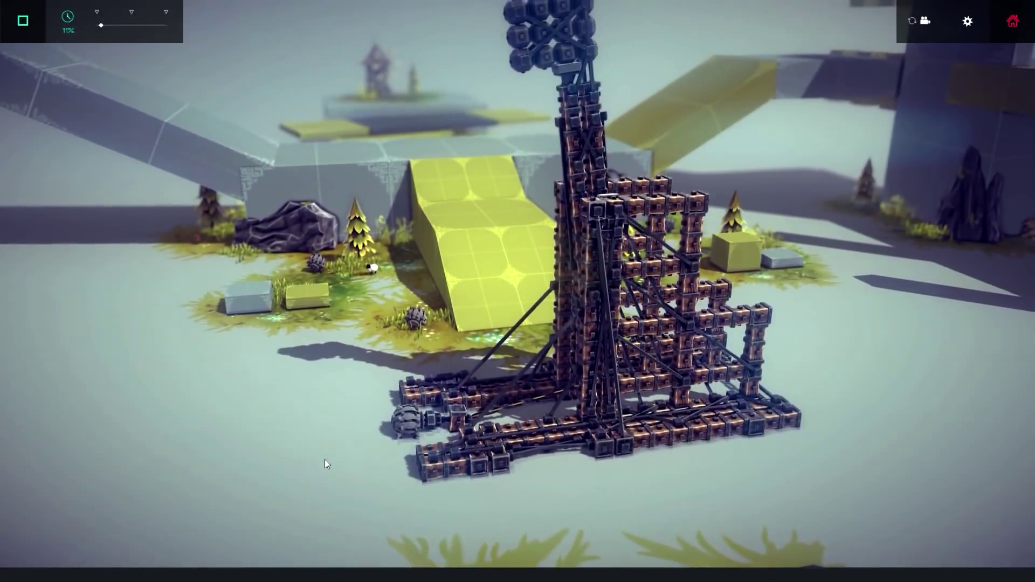